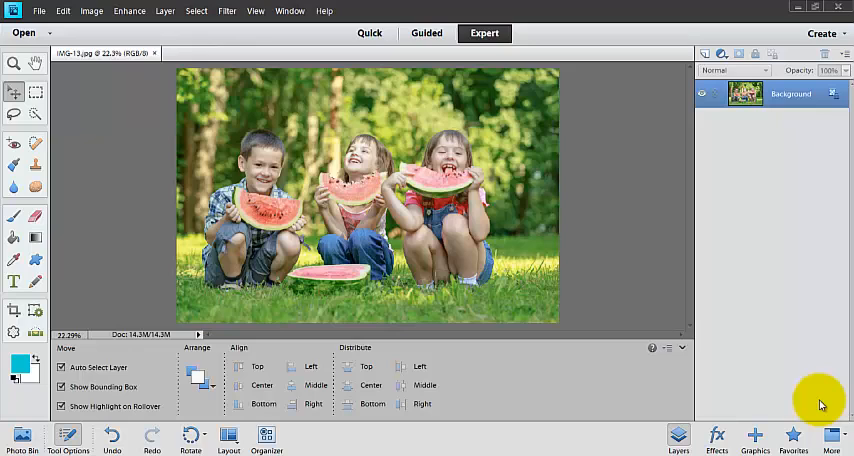
{"action": "mouse_move", "coordinate": [650, 360]}
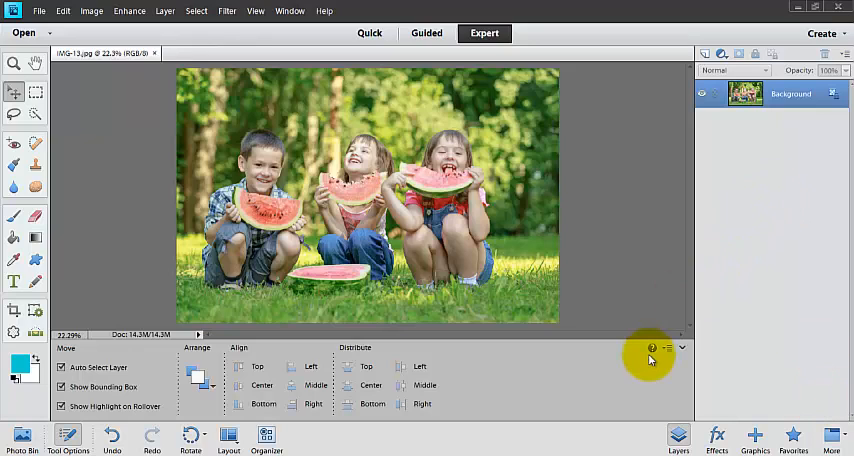
{"action": "mouse_move", "coordinate": [362, 140]}
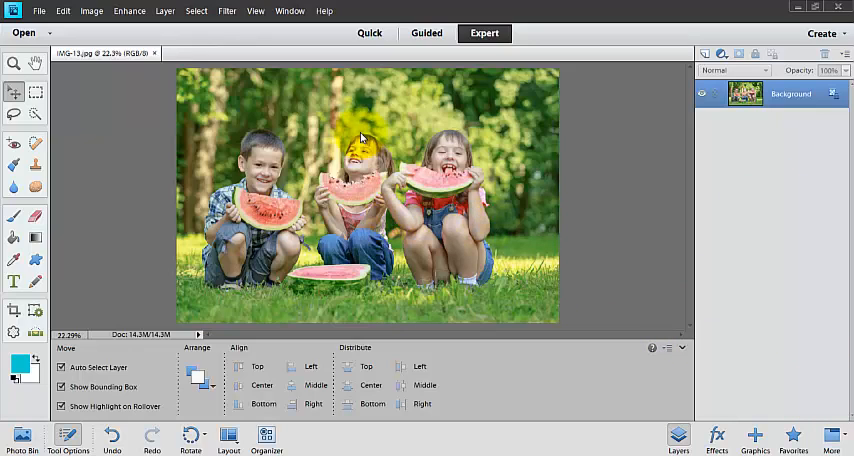
Start Image > Recompose on the watermelon photo and choose the Mark for Protection brush.
{"action": "left_click_drag", "start_coordinate": [360, 136], "coordinate": [330, 210]}
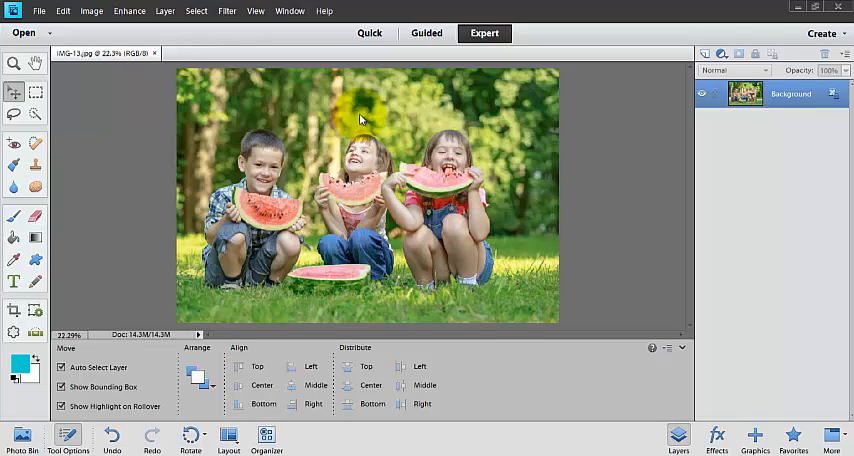
{"action": "mouse_move", "coordinate": [348, 240]}
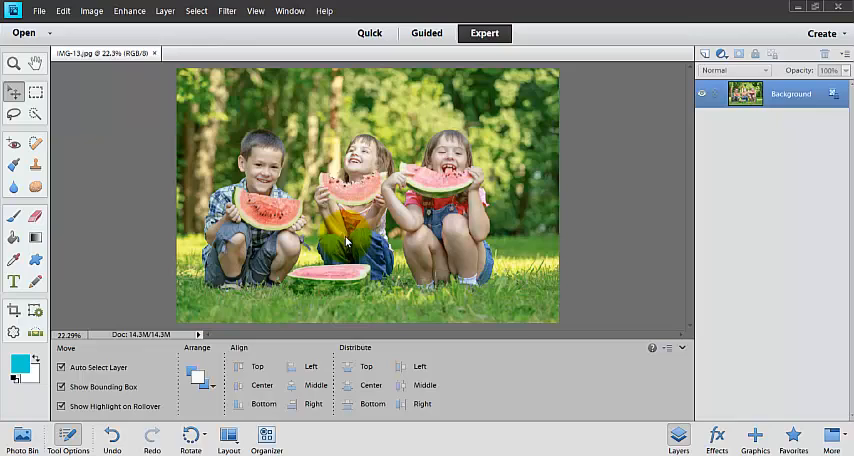
{"action": "mouse_move", "coordinate": [352, 244]}
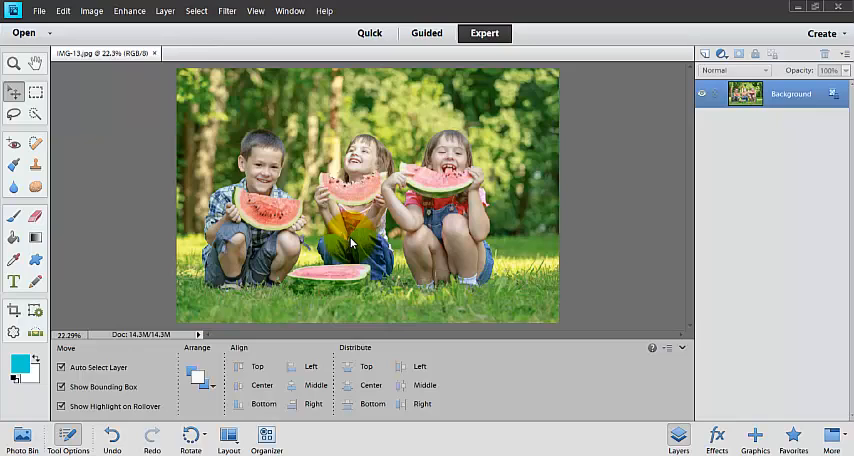
{"action": "left_click", "coordinate": [92, 12]}
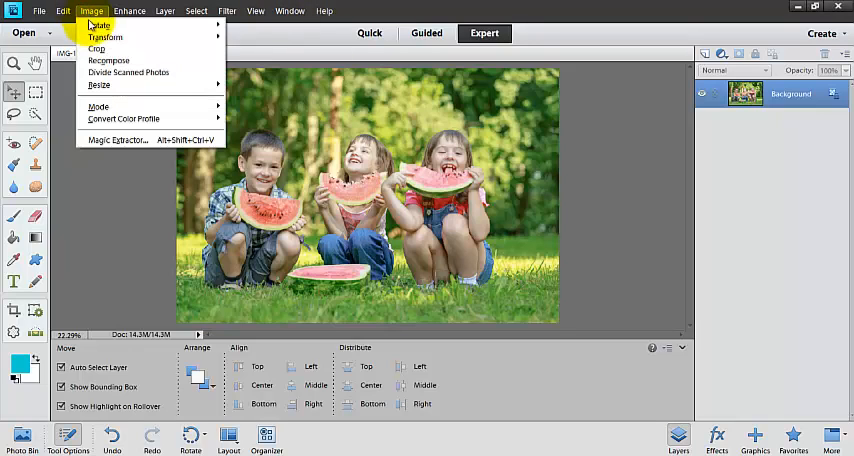
{"action": "mouse_move", "coordinate": [108, 60]}
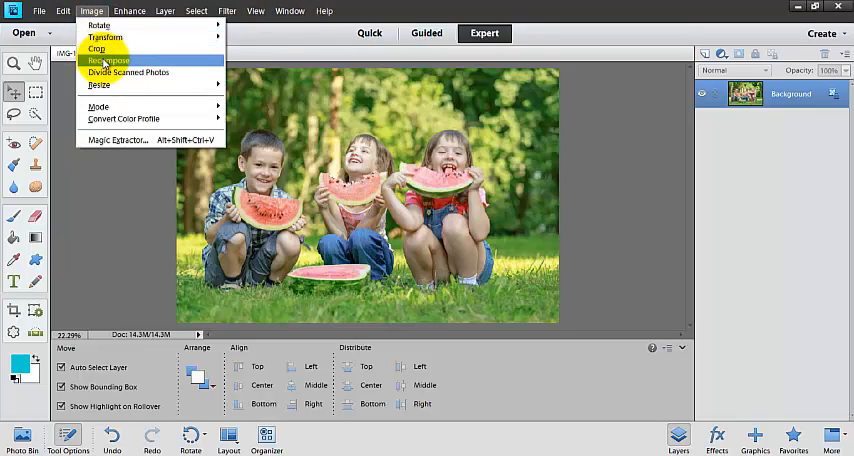
{"action": "left_click", "coordinate": [108, 60]}
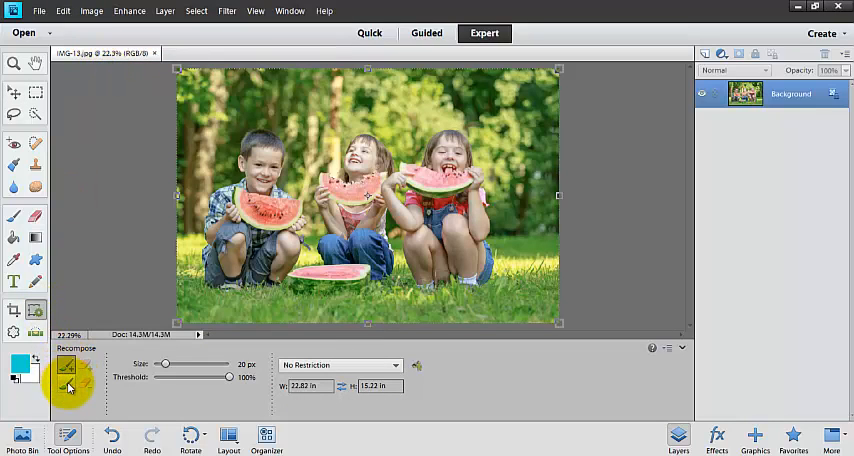
{"action": "mouse_move", "coordinate": [64, 370]}
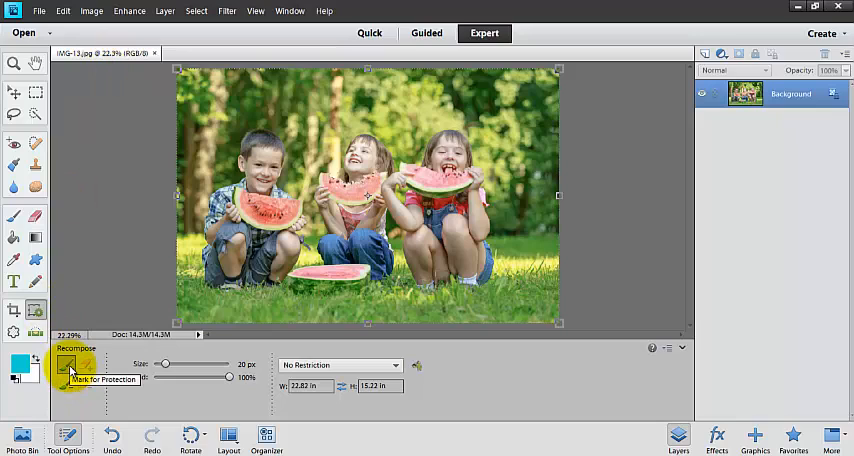
{"action": "left_click", "coordinate": [64, 368]}
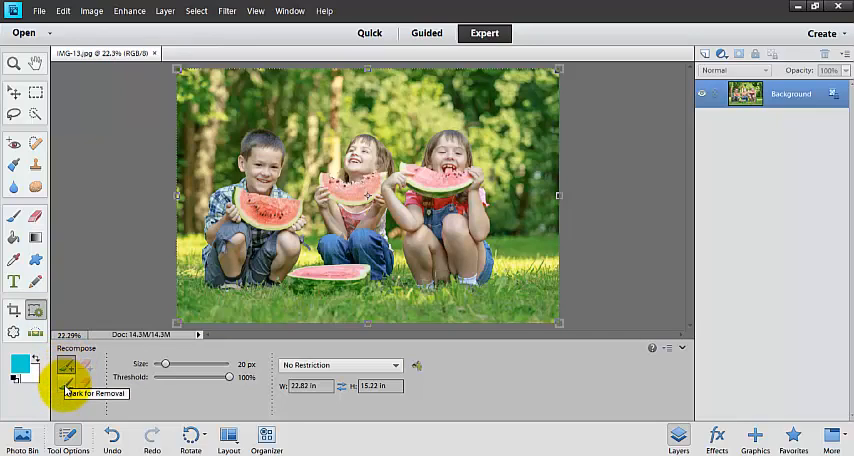
{"action": "mouse_move", "coordinate": [170, 364]}
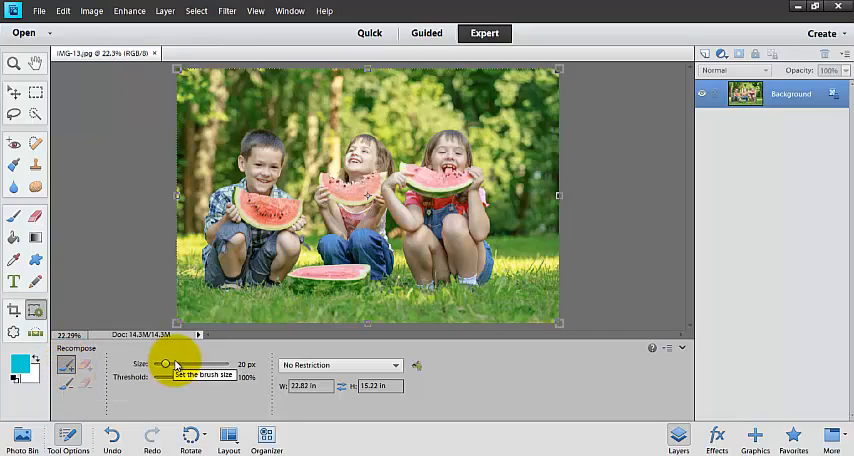
With a larger brush, paint green protection over the boy on the left and the girl on the right.
{"action": "left_click_drag", "start_coordinate": [168, 364], "coordinate": [188, 364]}
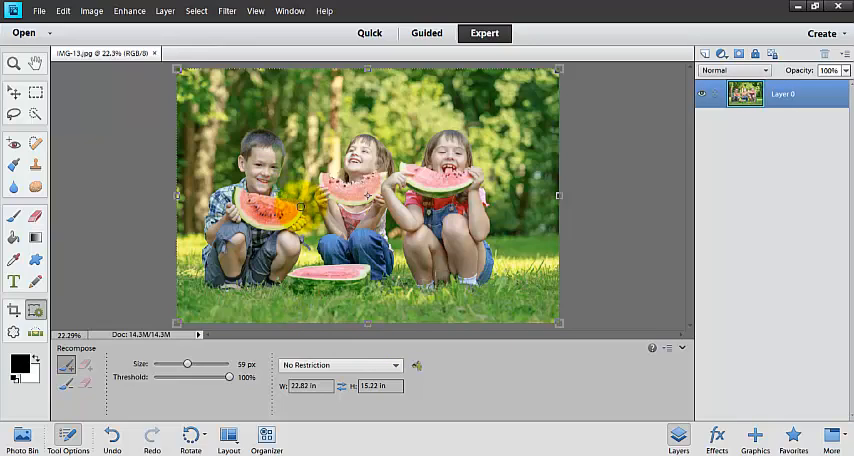
{"action": "left_click_drag", "start_coordinate": [300, 208], "coordinate": [310, 258]}
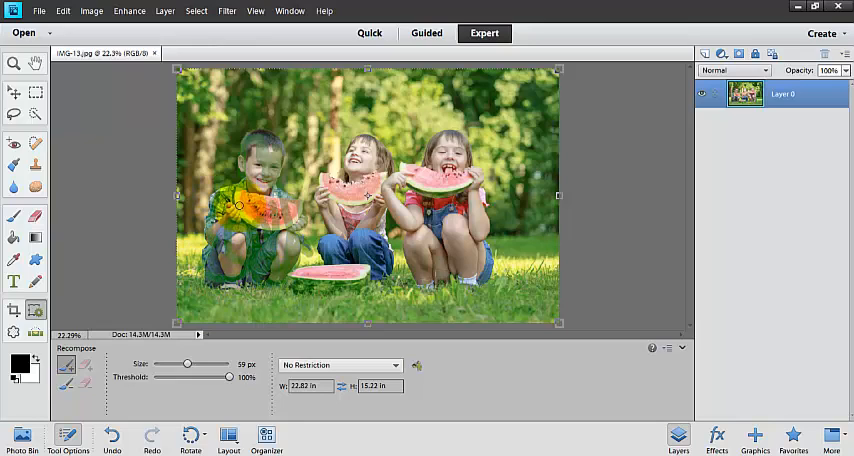
{"action": "left_click", "coordinate": [250, 180]}
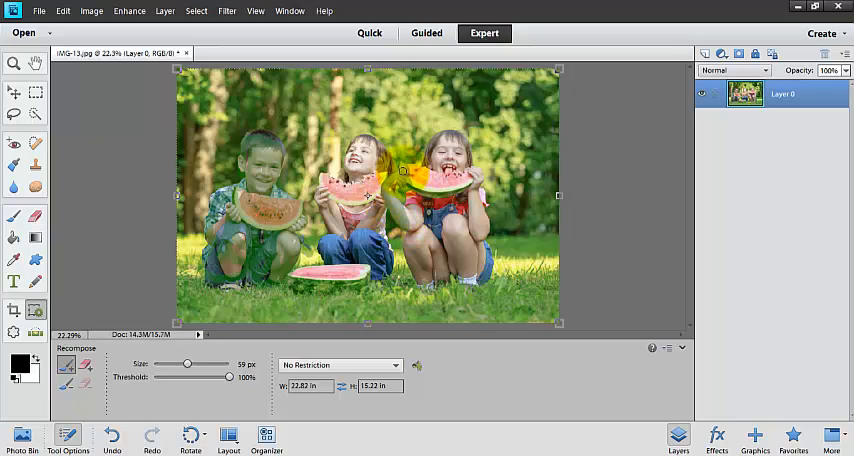
{"action": "left_click_drag", "start_coordinate": [400, 172], "coordinate": [444, 136]}
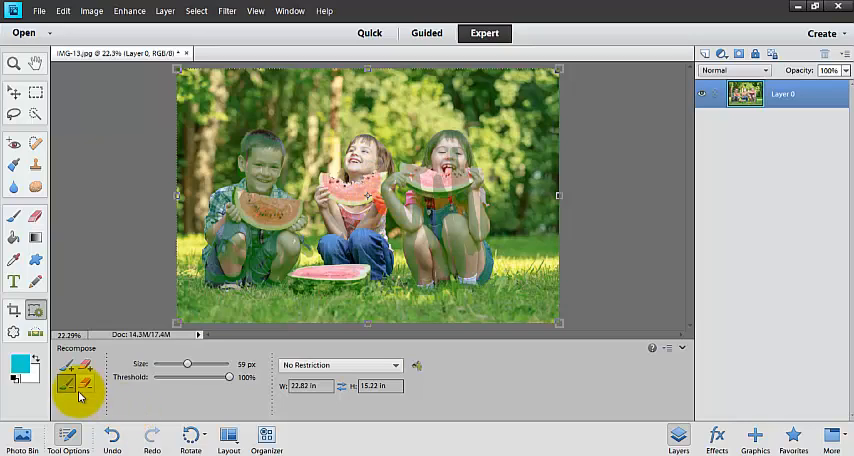
{"action": "mouse_move", "coordinate": [190, 308]}
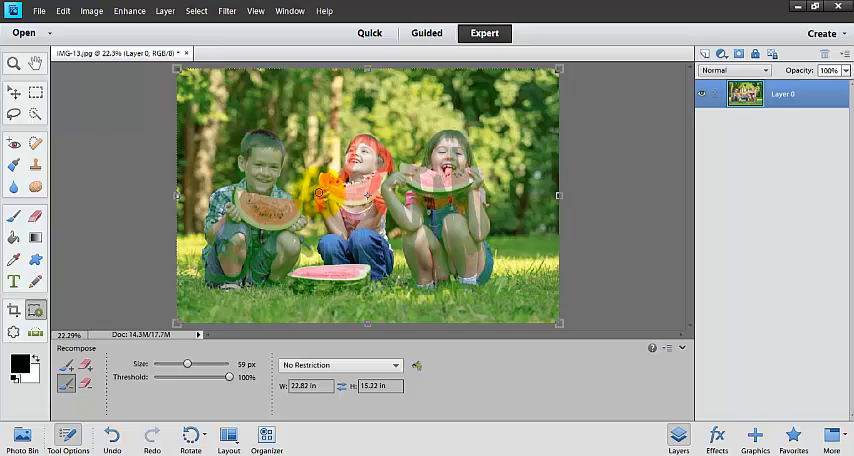
Paint red removal marks down over the middle girl.
{"action": "left_click_drag", "start_coordinate": [316, 192], "coordinate": [328, 270]}
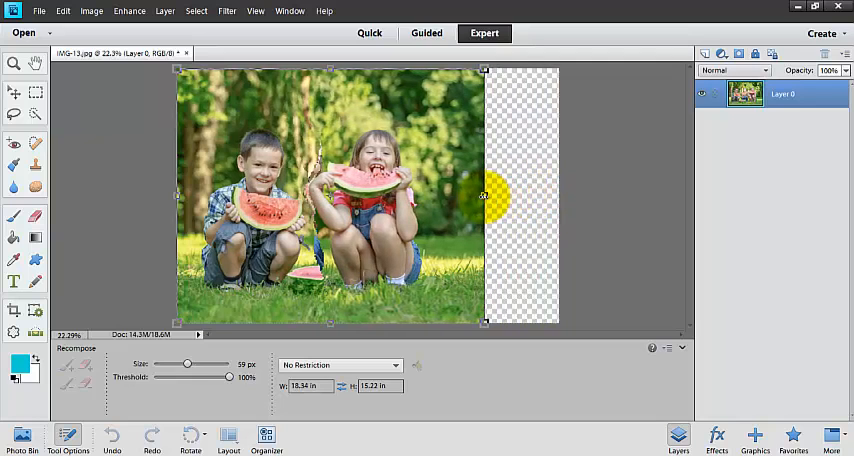
Drag the right handle inward until the middle girl disappears, then commit the recomposition.
{"action": "left_click_drag", "start_coordinate": [484, 196], "coordinate": [466, 196]}
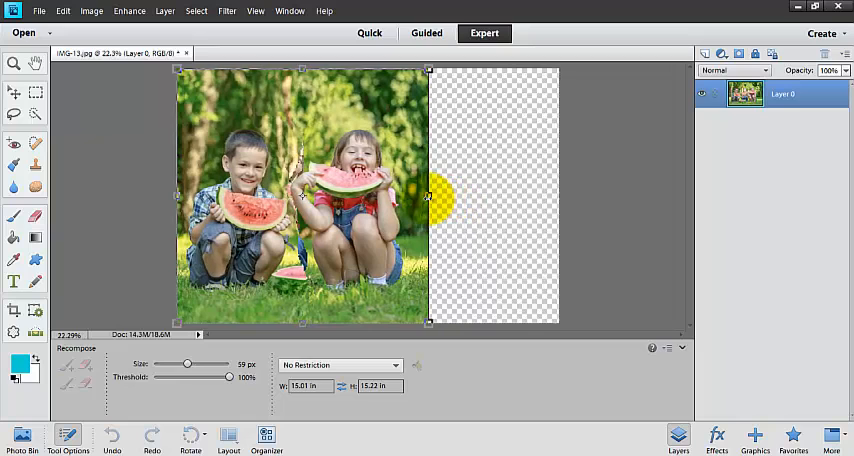
{"action": "left_click_drag", "start_coordinate": [430, 196], "coordinate": [408, 196]}
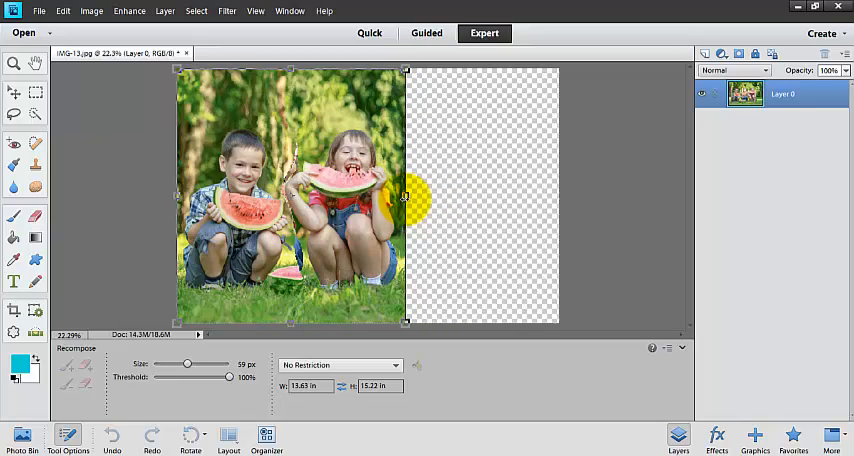
{"action": "left_click_drag", "start_coordinate": [404, 196], "coordinate": [412, 196]}
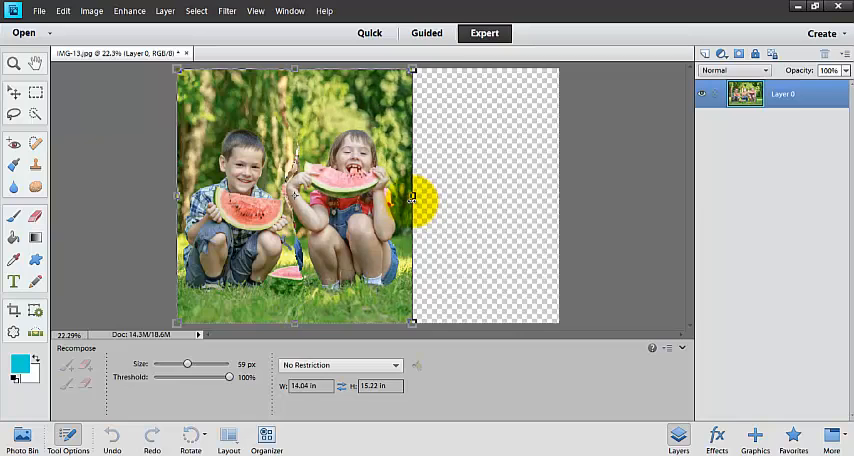
{"action": "left_click_drag", "start_coordinate": [412, 196], "coordinate": [420, 196]}
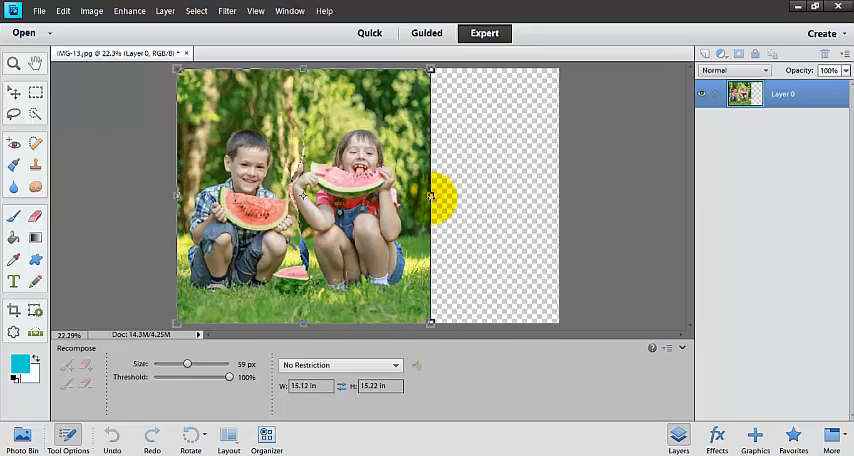
{"action": "left_click_drag", "start_coordinate": [440, 196], "coordinate": [444, 264]}
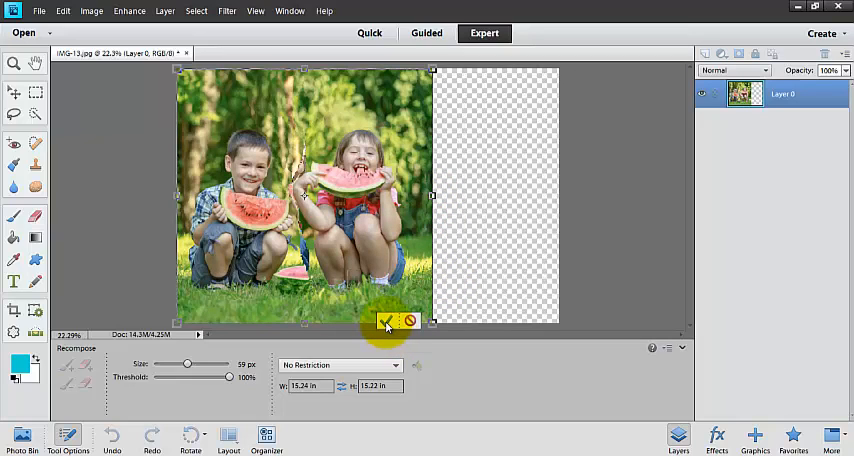
{"action": "left_click", "coordinate": [384, 320]}
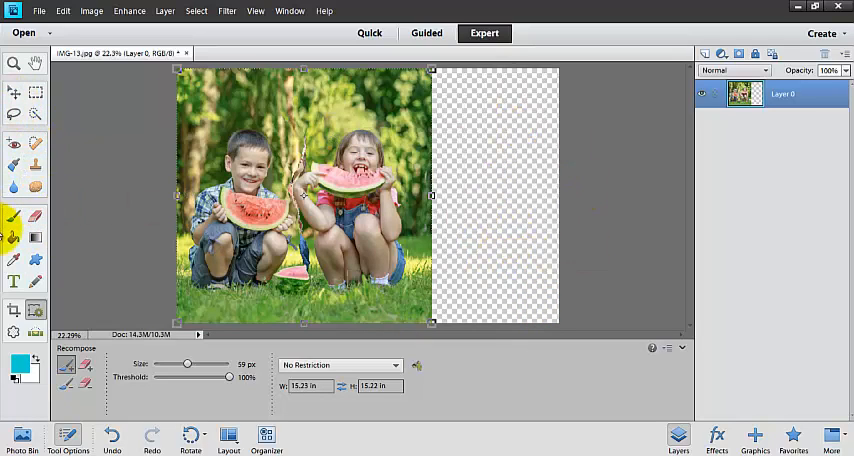
Crop the photo to the two children, excluding the transparent strip on the right, and commit.
{"action": "left_click", "coordinate": [14, 312]}
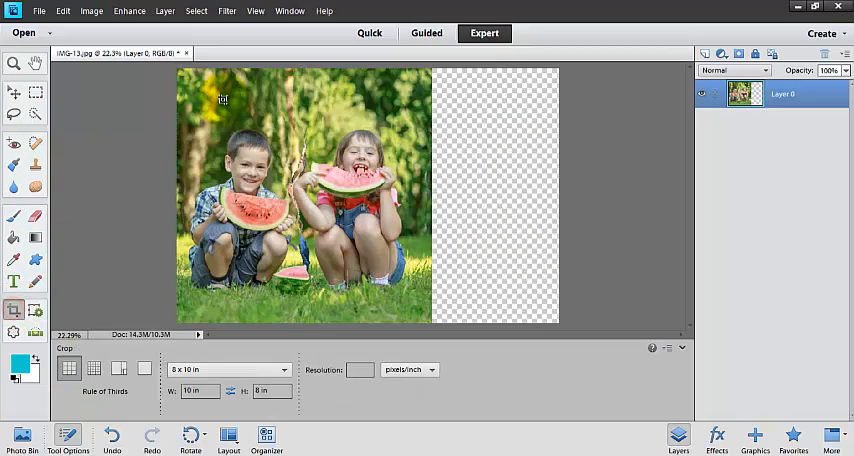
{"action": "left_click_drag", "start_coordinate": [224, 100], "coordinate": [352, 276]}
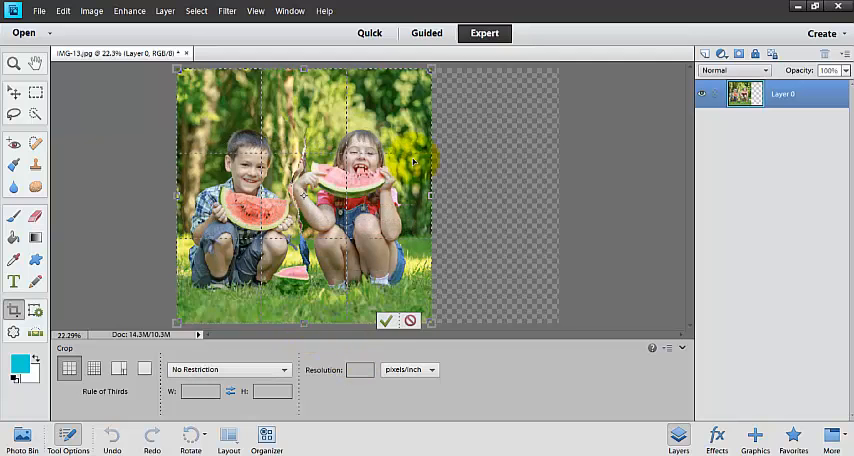
{"action": "left_click", "coordinate": [386, 320]}
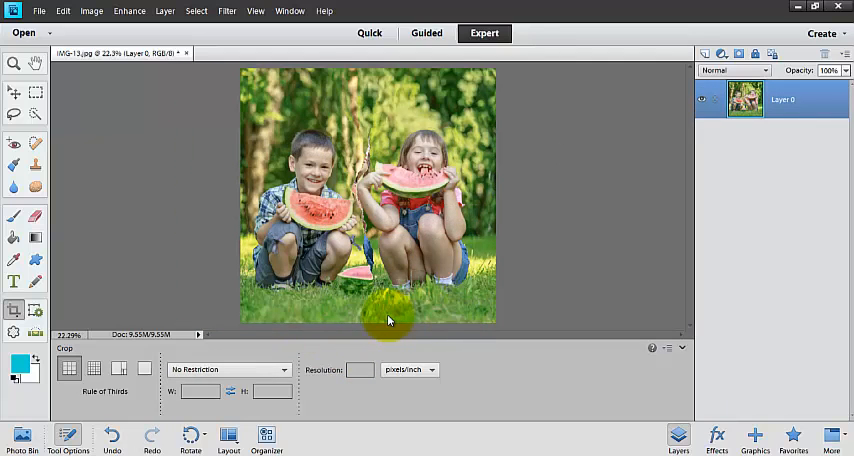
{"action": "mouse_move", "coordinate": [142, 272]}
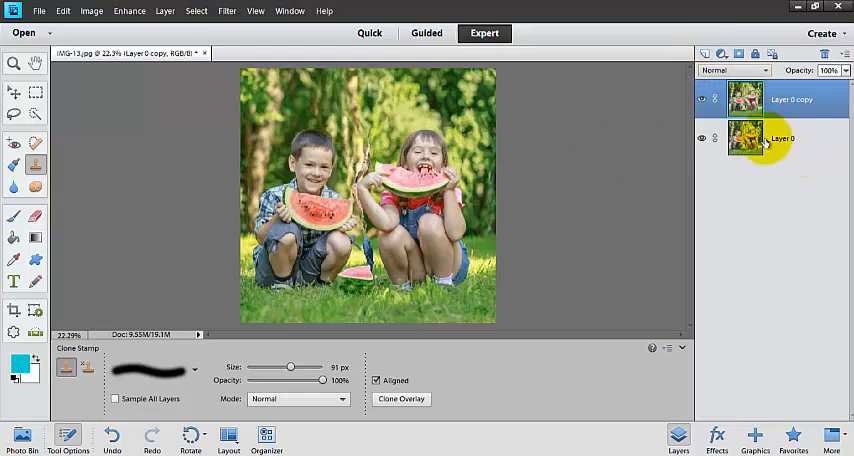
{"action": "mouse_move", "coordinate": [816, 160]}
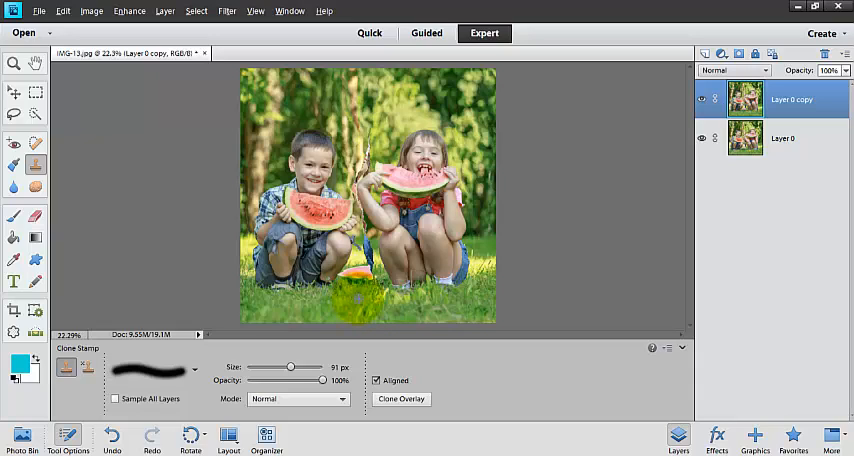
Sample nearby grass and clone it over the watermelon scraps at the bottom centre.
{"action": "left_click", "coordinate": [352, 282]}
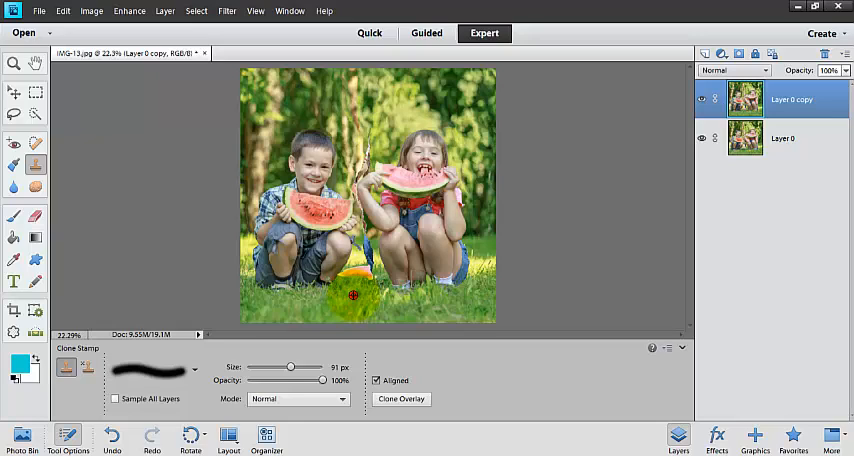
{"action": "mouse_move", "coordinate": [372, 272]}
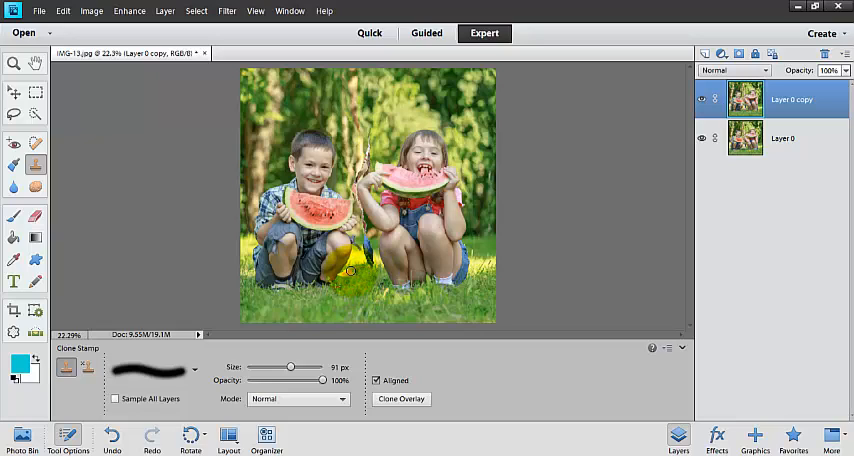
{"action": "left_click", "coordinate": [344, 284]}
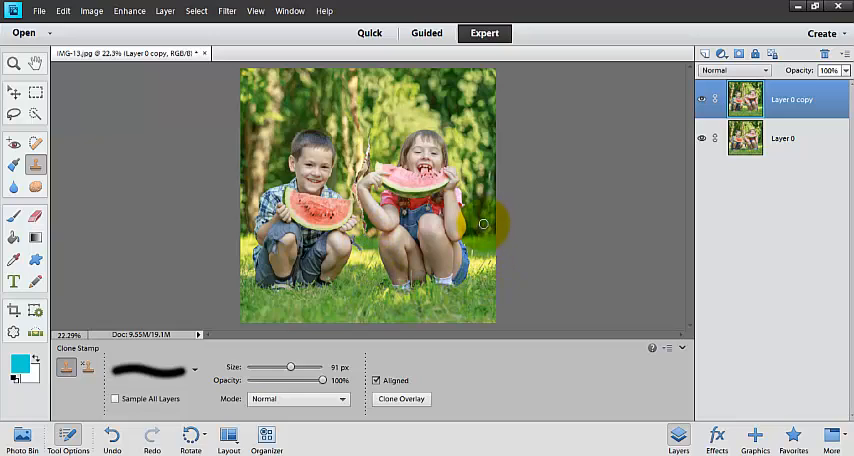
Set the Clone Stamp size to 73 px and clone background foliage between the kids' heads.
{"action": "left_click", "coordinate": [360, 230]}
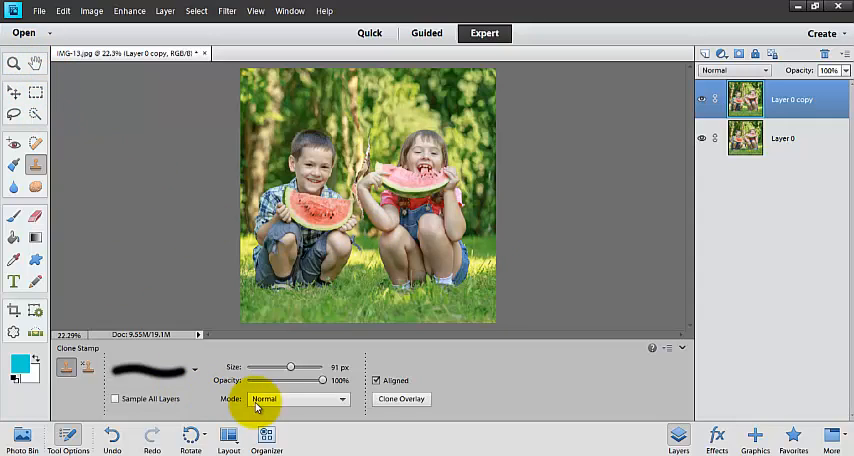
{"action": "left_click_drag", "start_coordinate": [290, 368], "coordinate": [280, 368]}
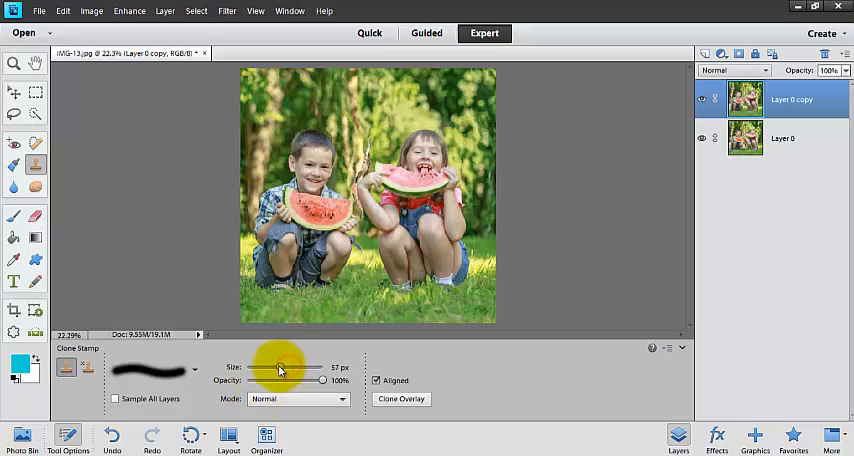
{"action": "left_click_drag", "start_coordinate": [280, 368], "coordinate": [270, 368]}
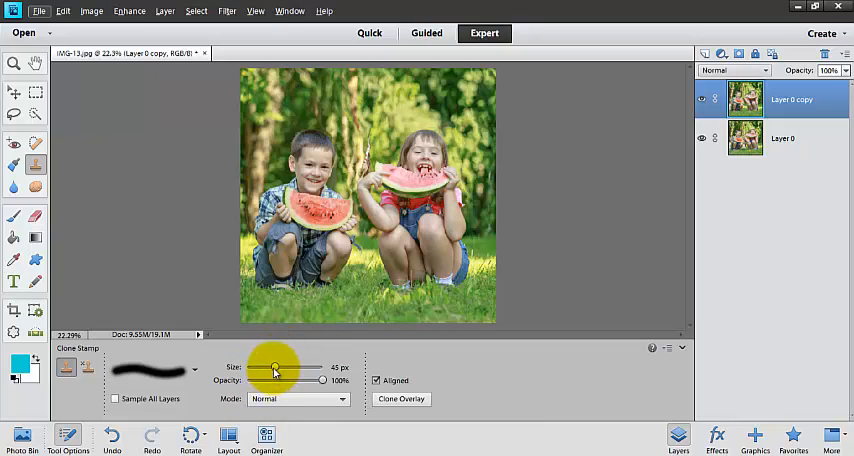
{"action": "left_click_drag", "start_coordinate": [256, 368], "coordinate": [286, 368]}
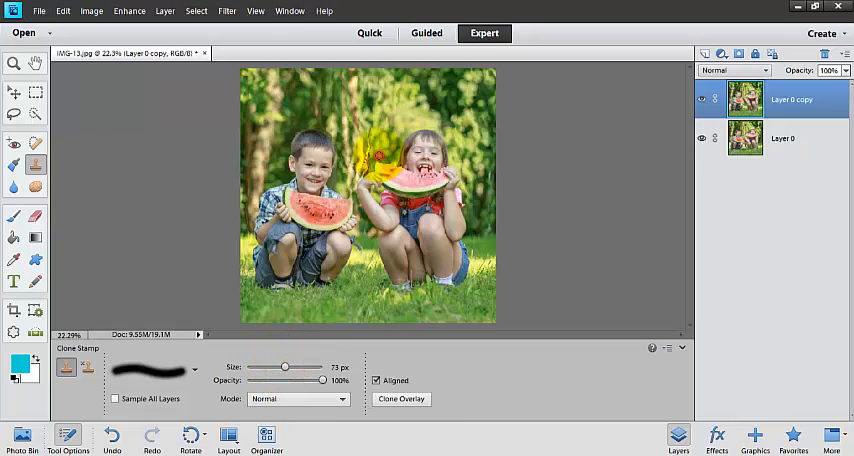
{"action": "left_click", "coordinate": [372, 150]}
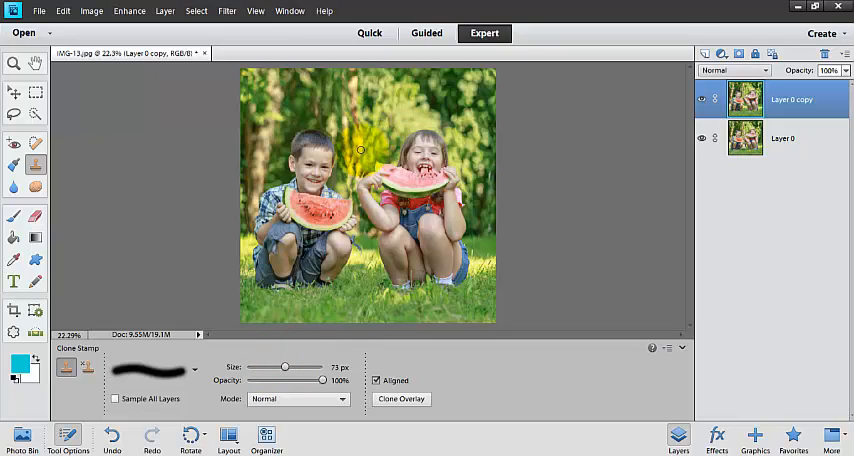
{"action": "left_click", "coordinate": [360, 126]}
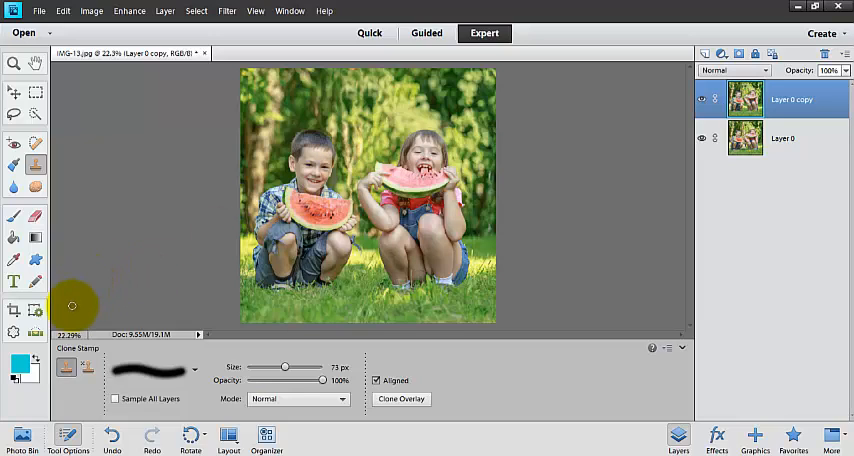
{"action": "mouse_move", "coordinate": [108, 202]}
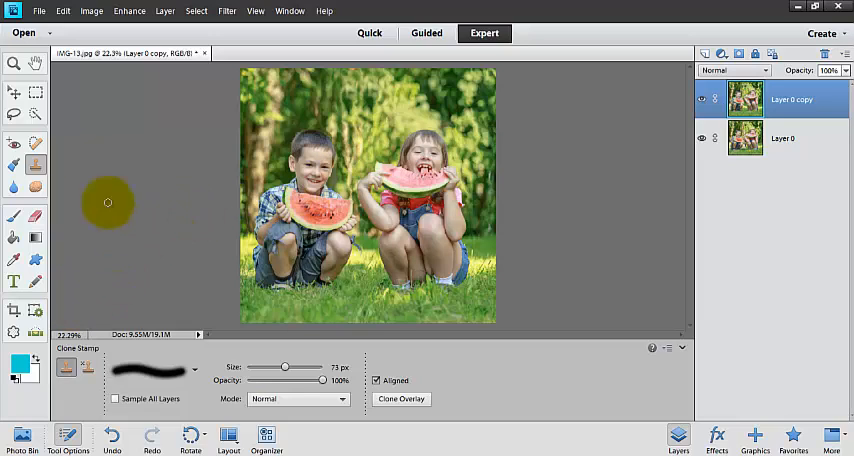
Erase the top layer between the kids' heads, exposing the yellowish patch, then return to cloning.
{"action": "left_click", "coordinate": [14, 216]}
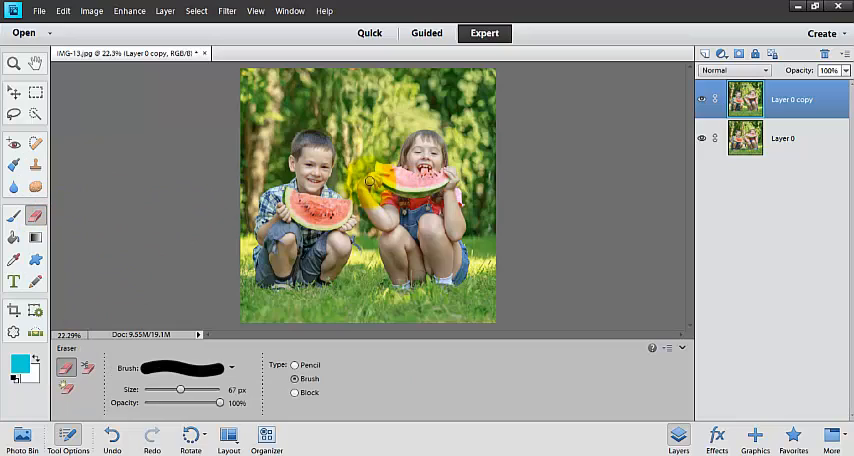
{"action": "left_click", "coordinate": [366, 182]}
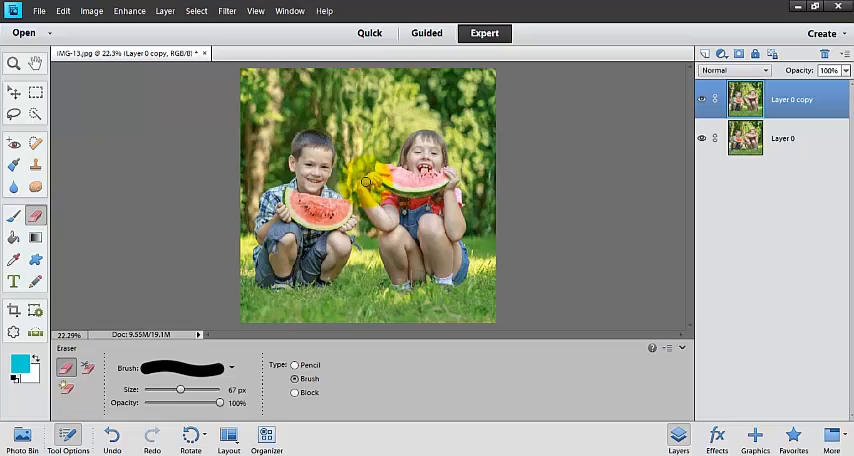
{"action": "left_click", "coordinate": [364, 190]}
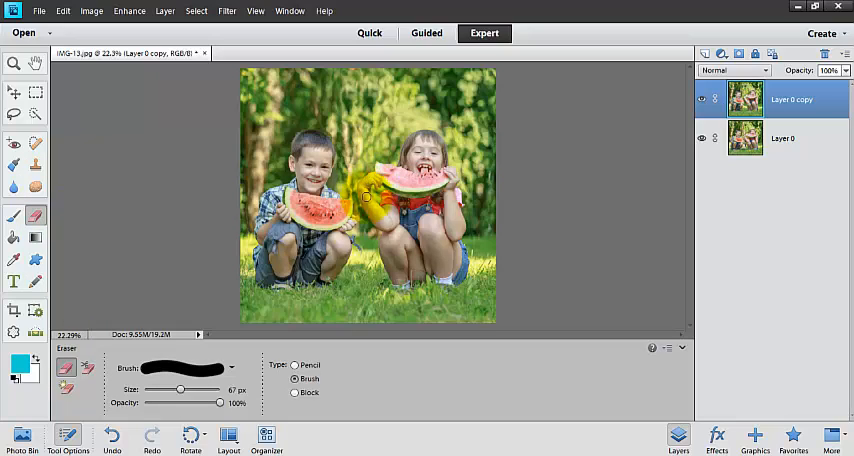
{"action": "left_click_drag", "start_coordinate": [368, 196], "coordinate": [352, 260]}
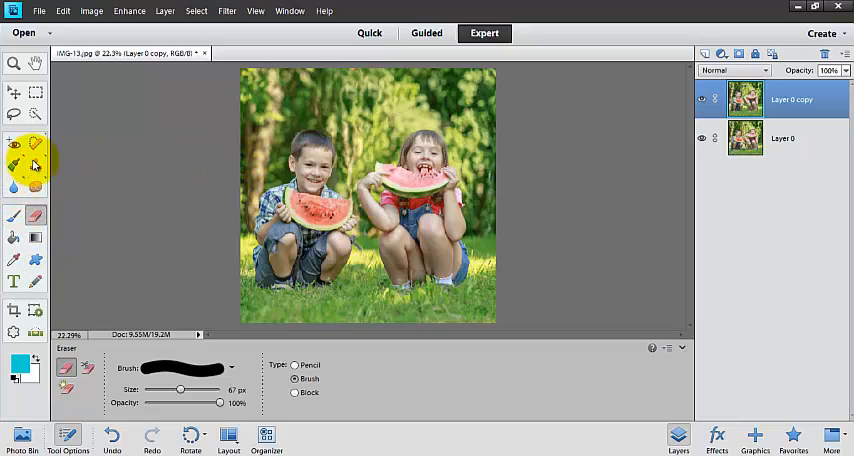
{"action": "left_click", "coordinate": [36, 166]}
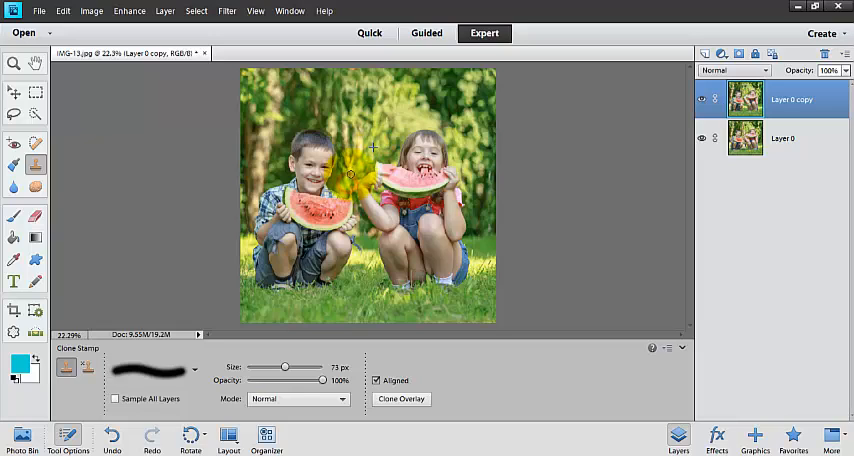
Clone background foliage over the yellow patch between the children's heads.
{"action": "left_click", "coordinate": [352, 174]}
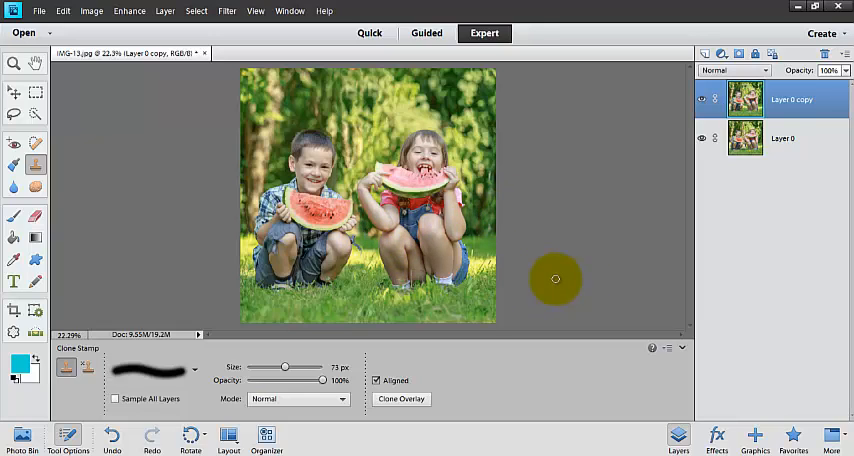
{"action": "mouse_move", "coordinate": [450, 278]}
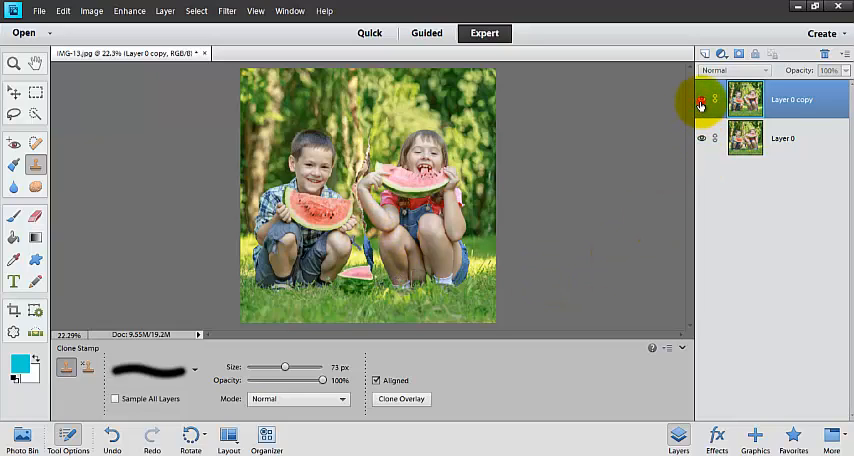
{"action": "mouse_move", "coordinate": [700, 104]}
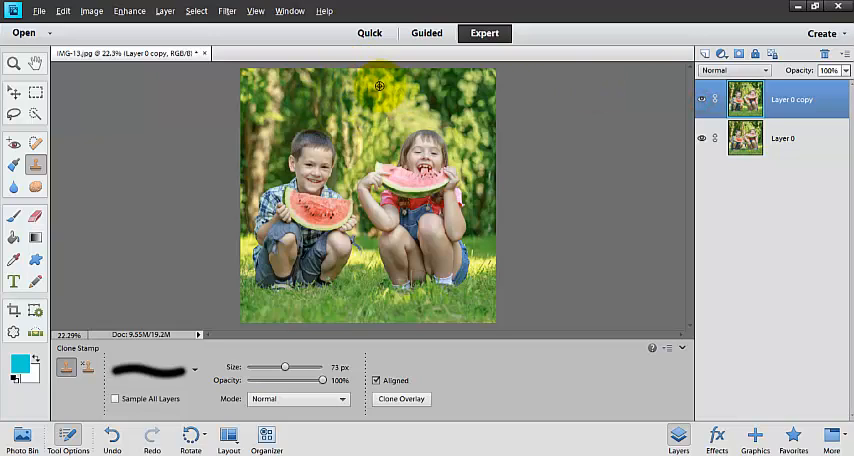
{"action": "mouse_move", "coordinate": [584, 104]}
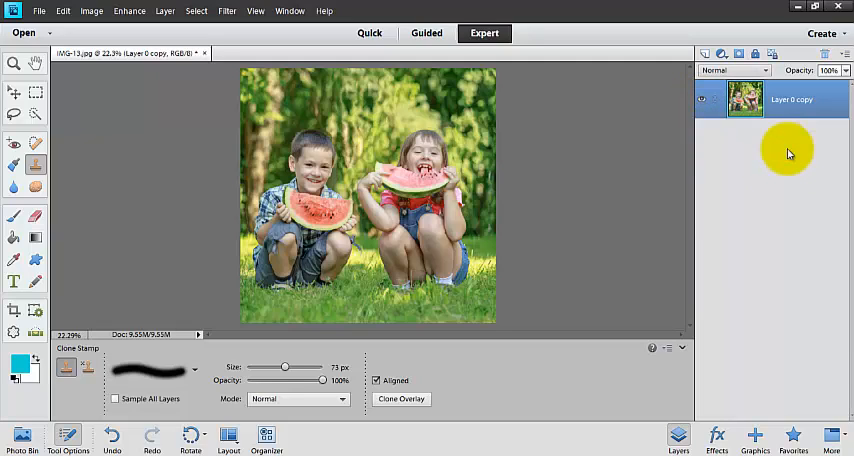
{"action": "mouse_move", "coordinate": [64, 12]}
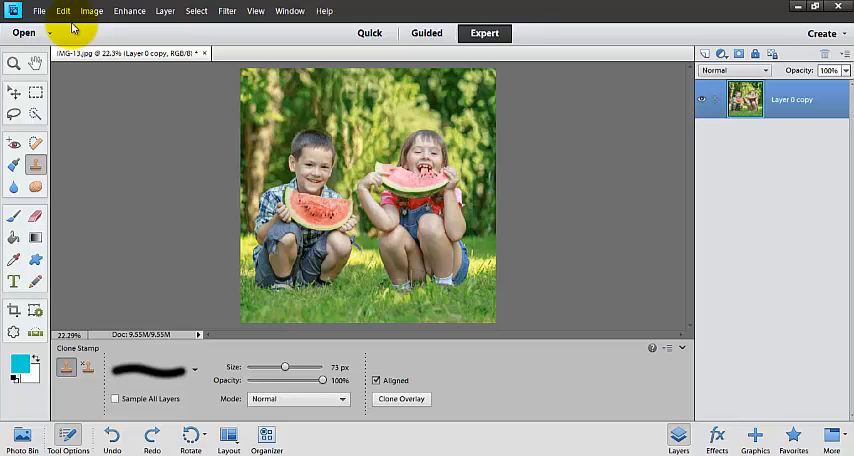
{"action": "mouse_move", "coordinate": [30, 20]}
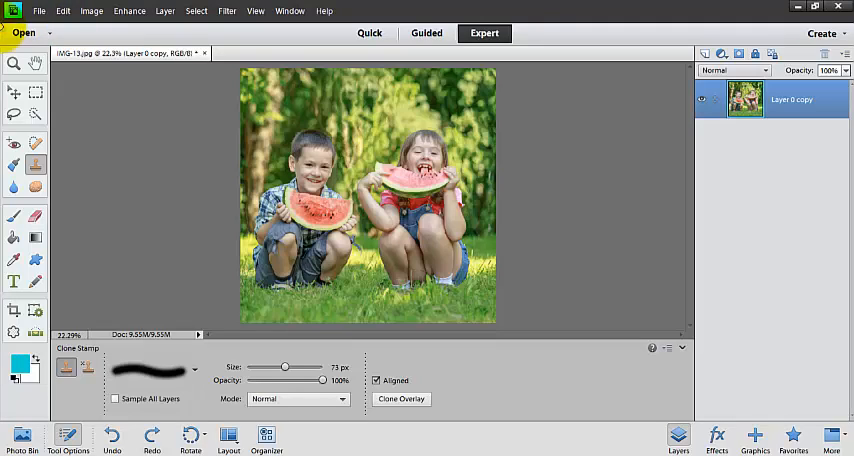